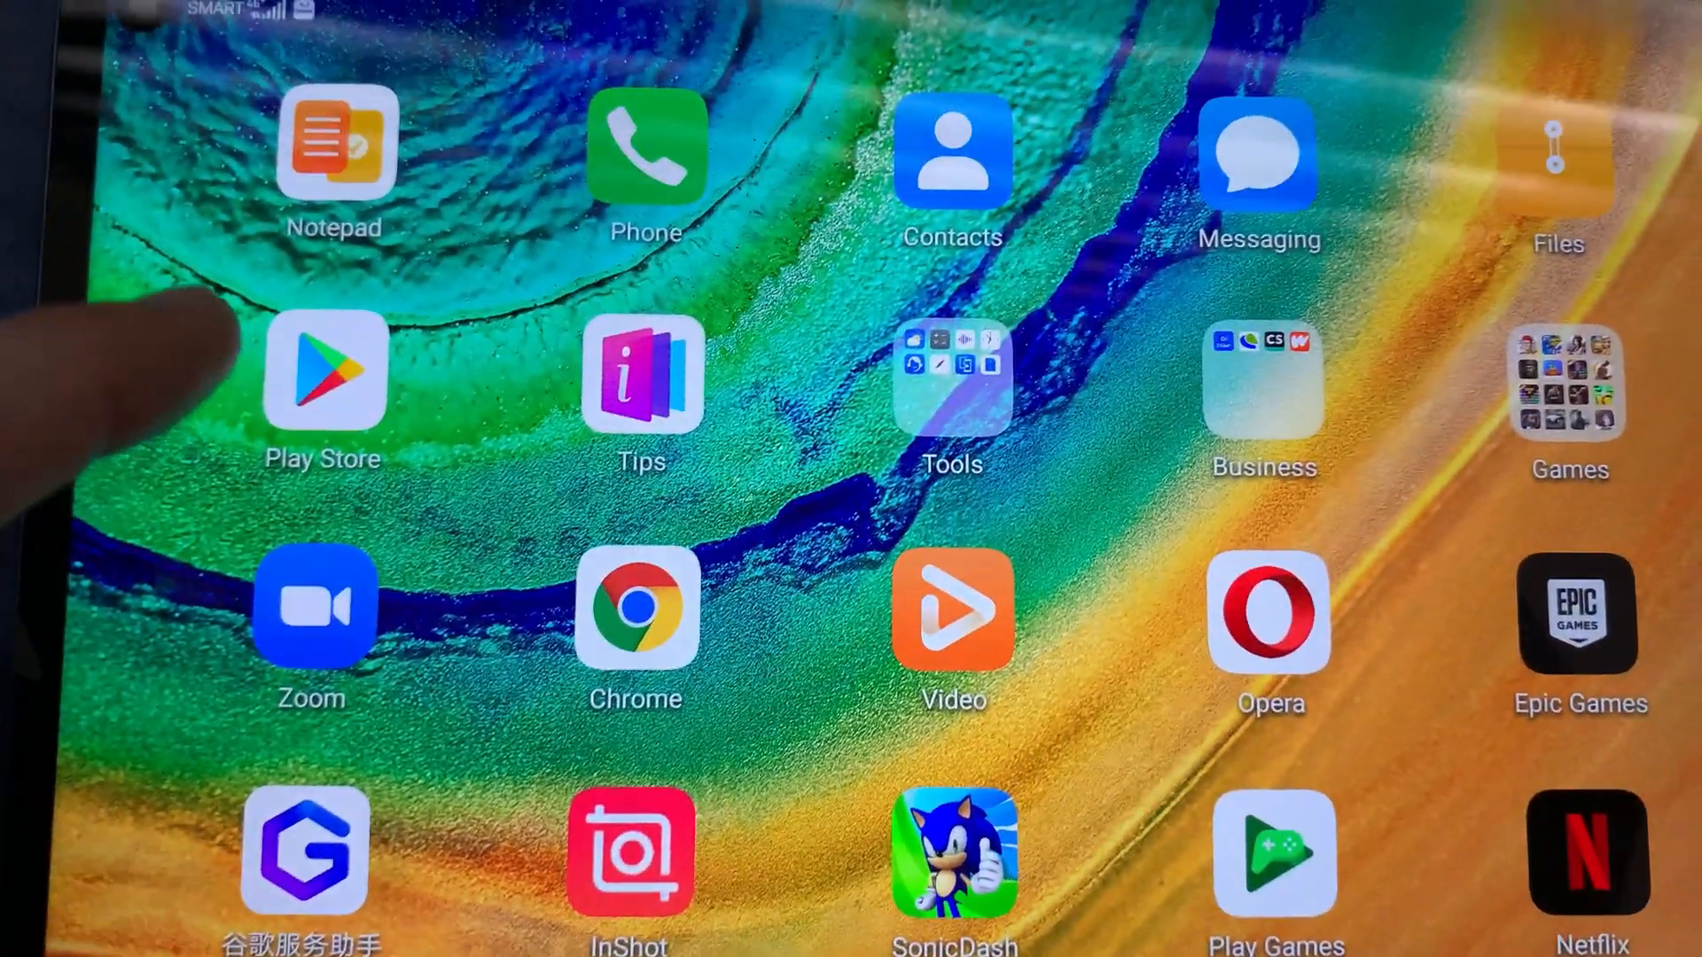
Launch Google Play Store and browse its For you app recommendations to show it works
left_click(324, 376)
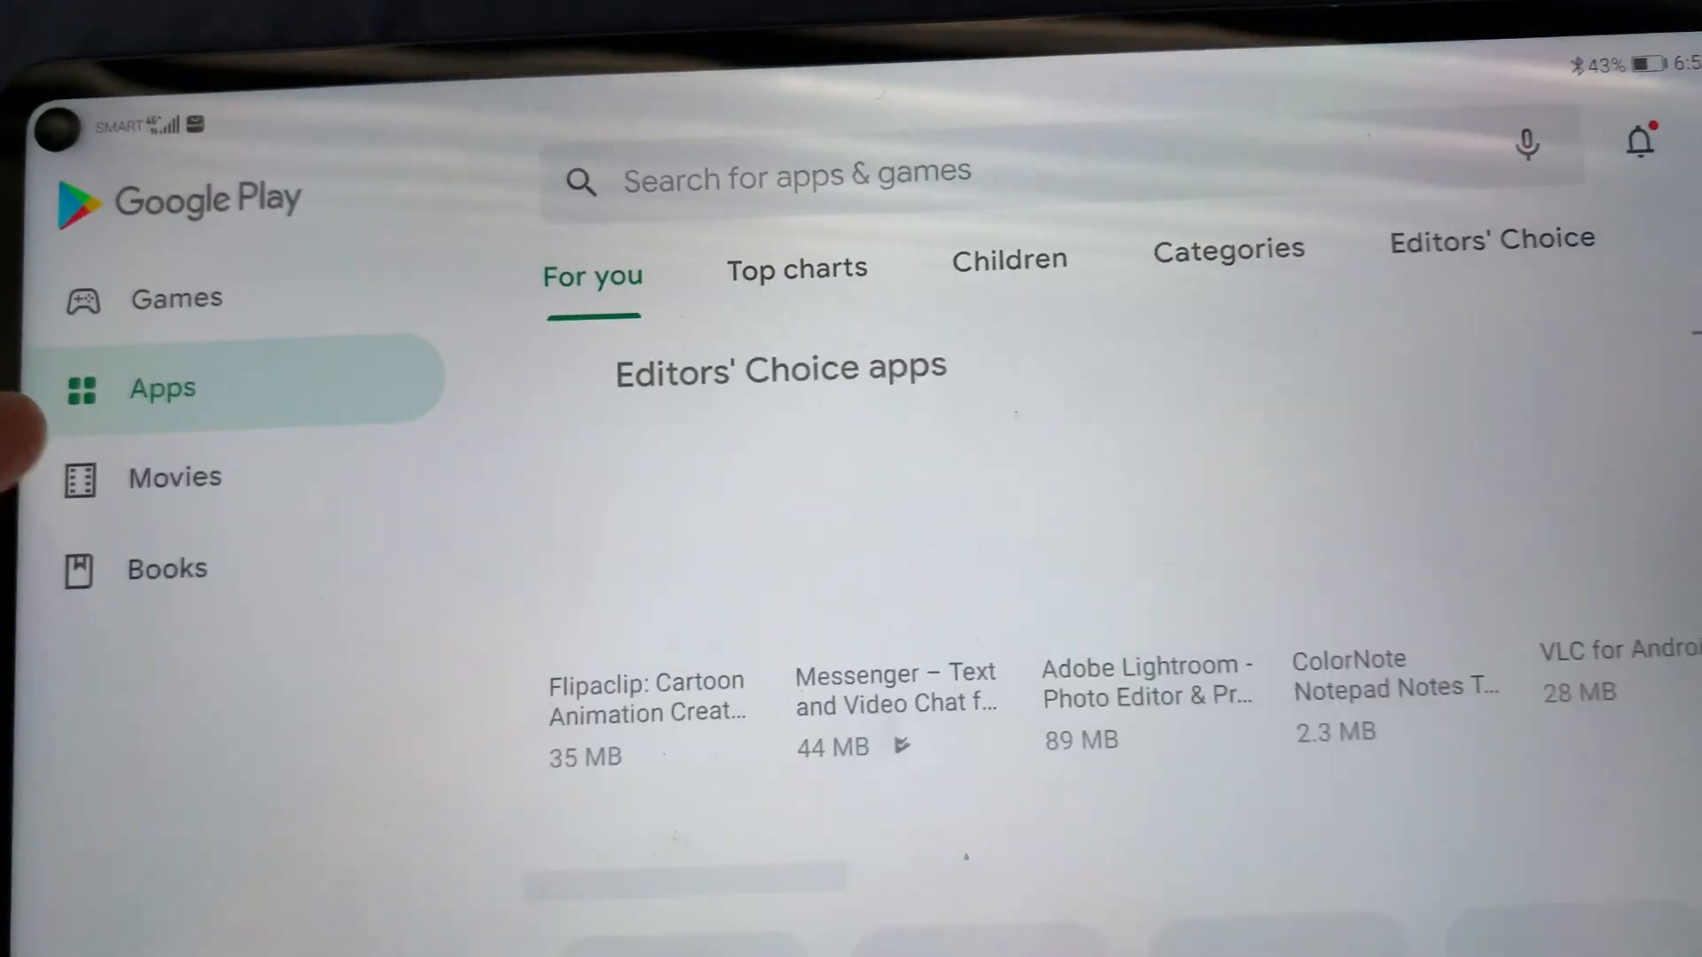
scroll("down", 3)
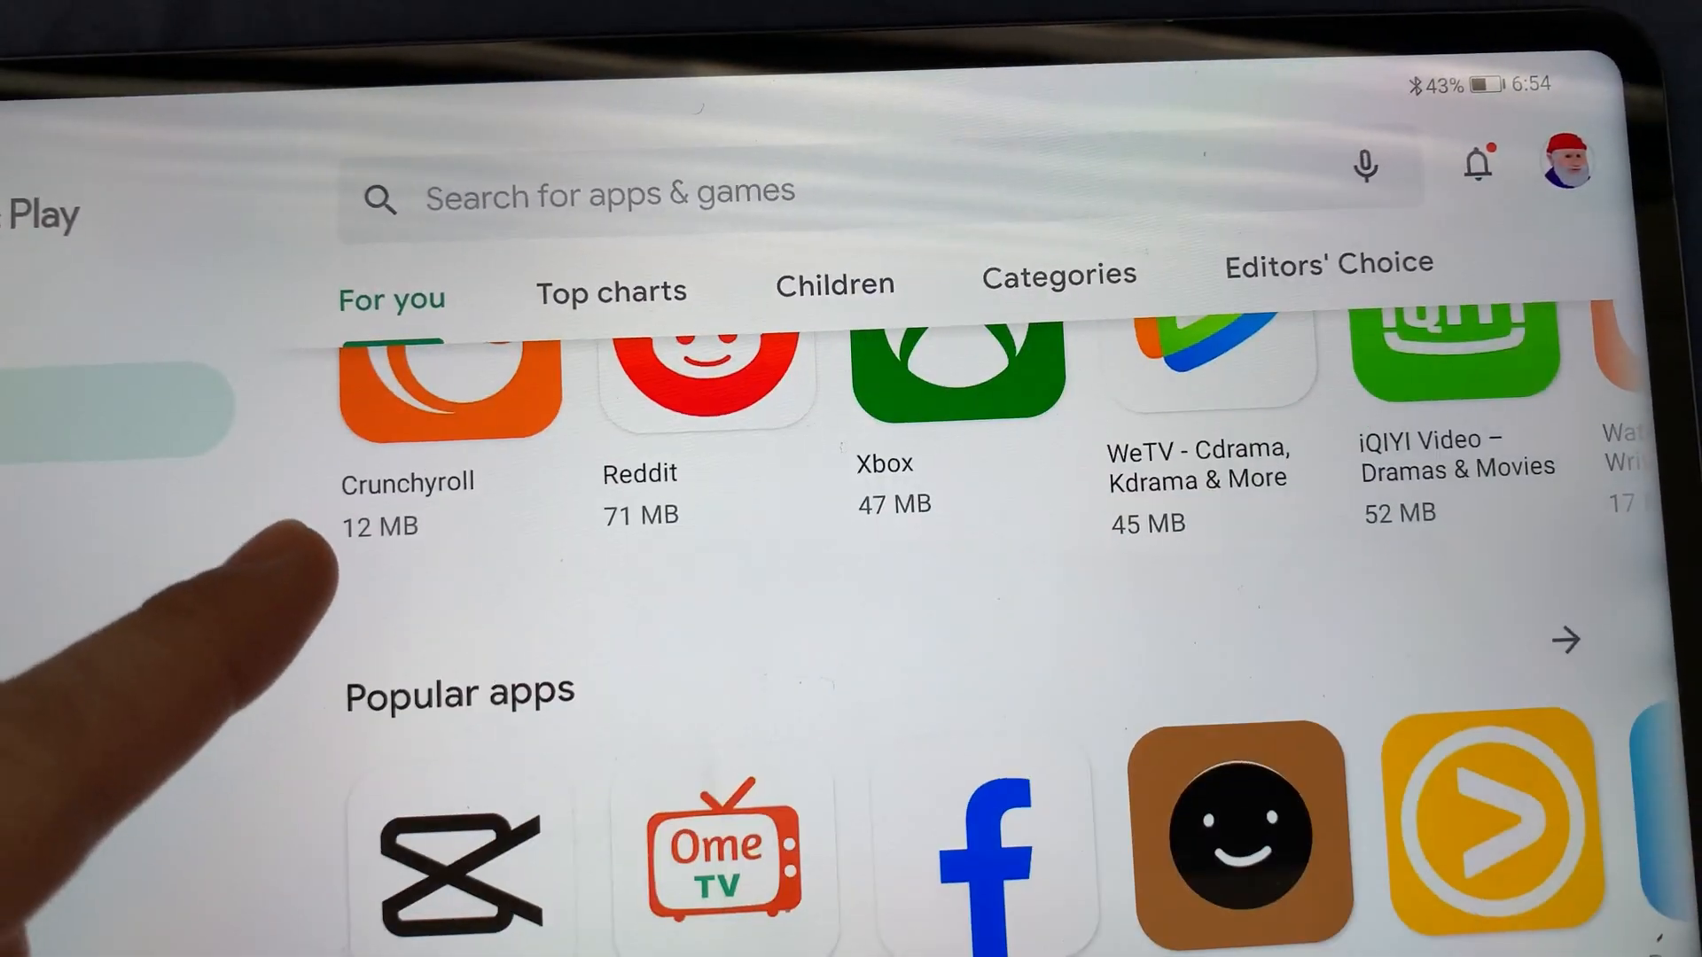
scroll("down", 3)
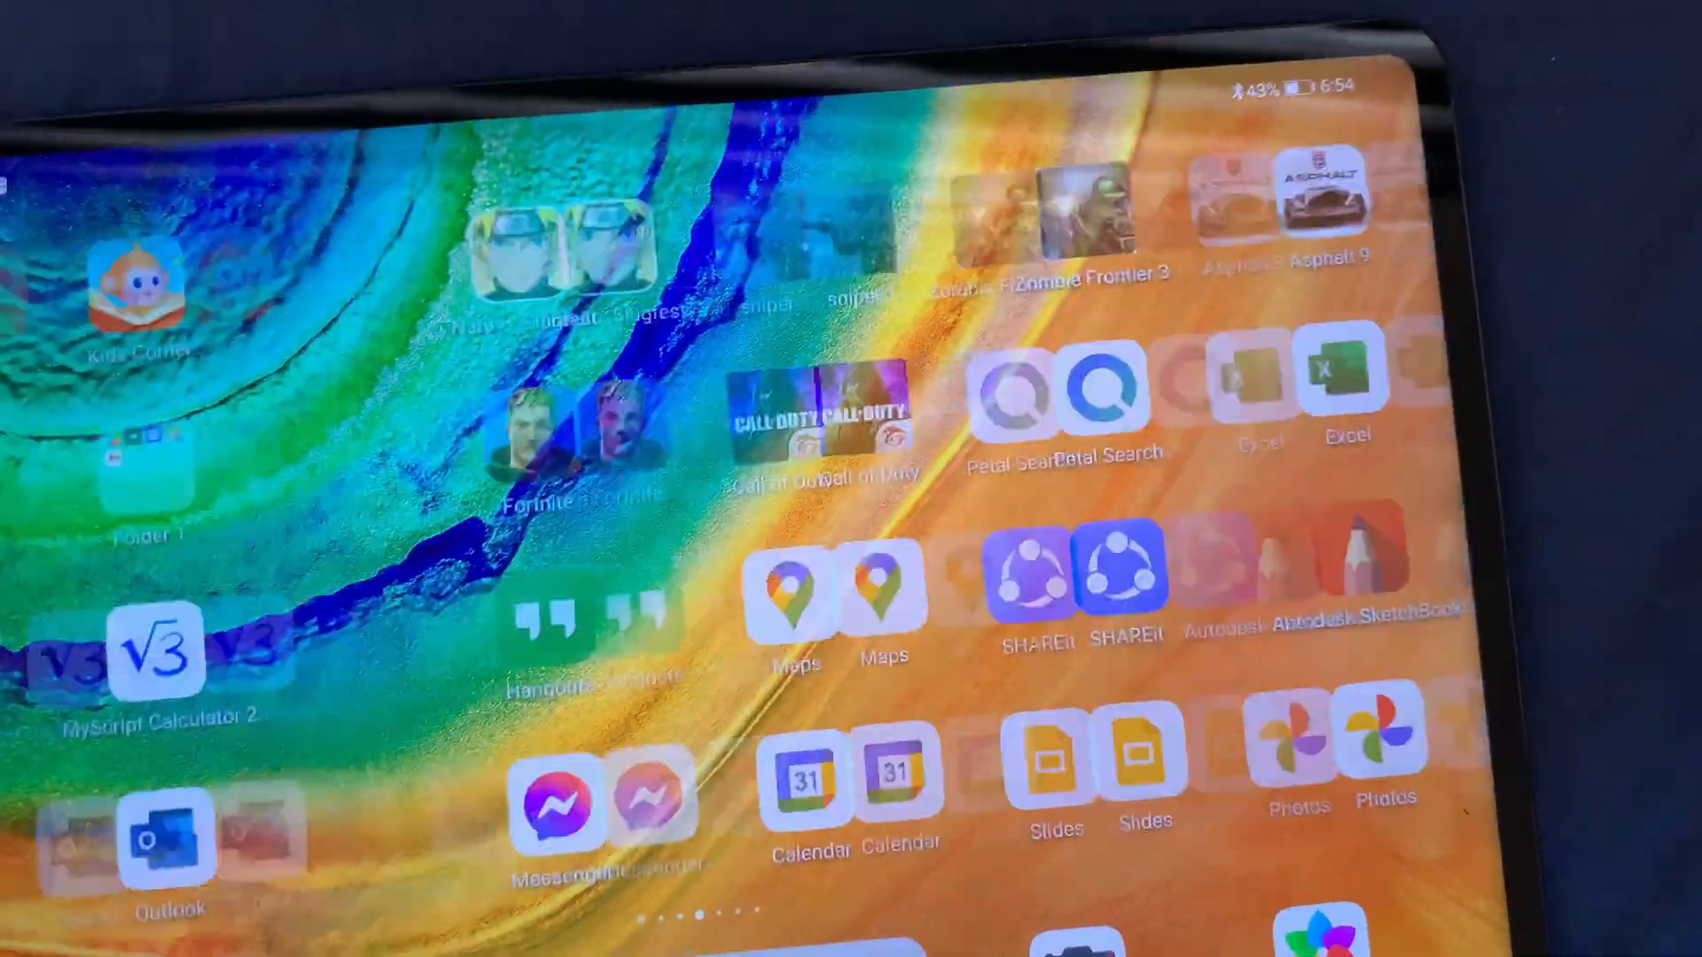
Swipe through the home screen pages to reach and launch Petal Maps, bringing up its AppGallery update prompt
scroll("left", 3)
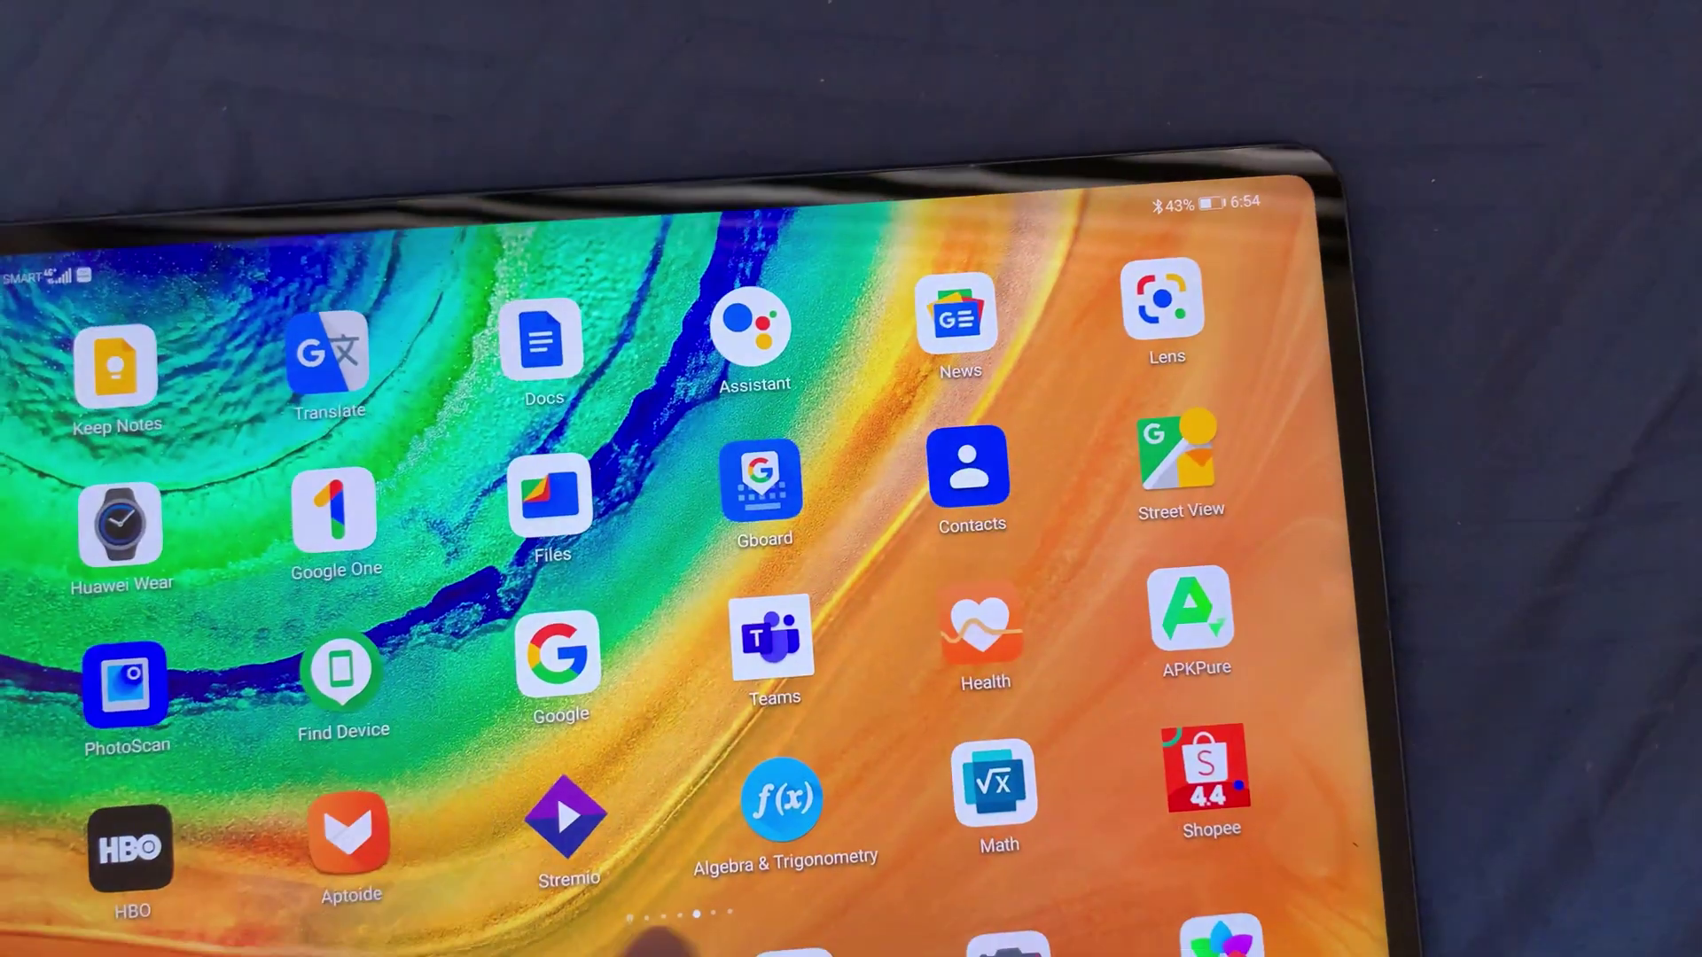
scroll("left", 3)
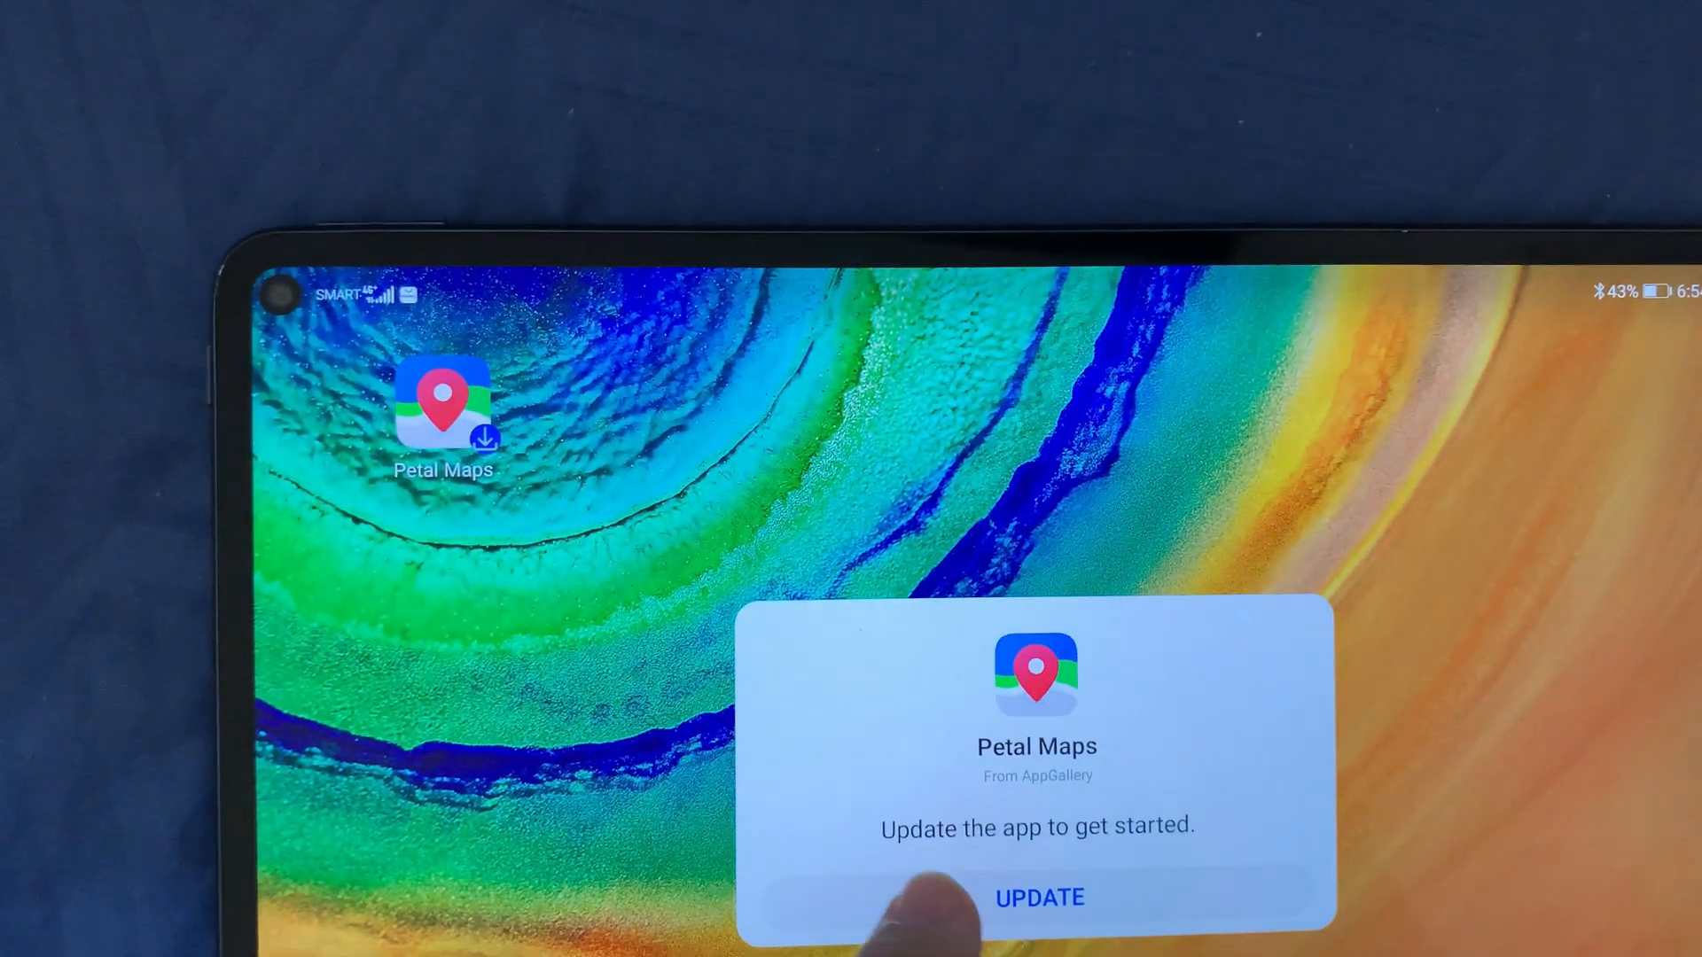
Accept the Petal Maps update and start its 34.4 MB download over mobile data
left_click(1036, 897)
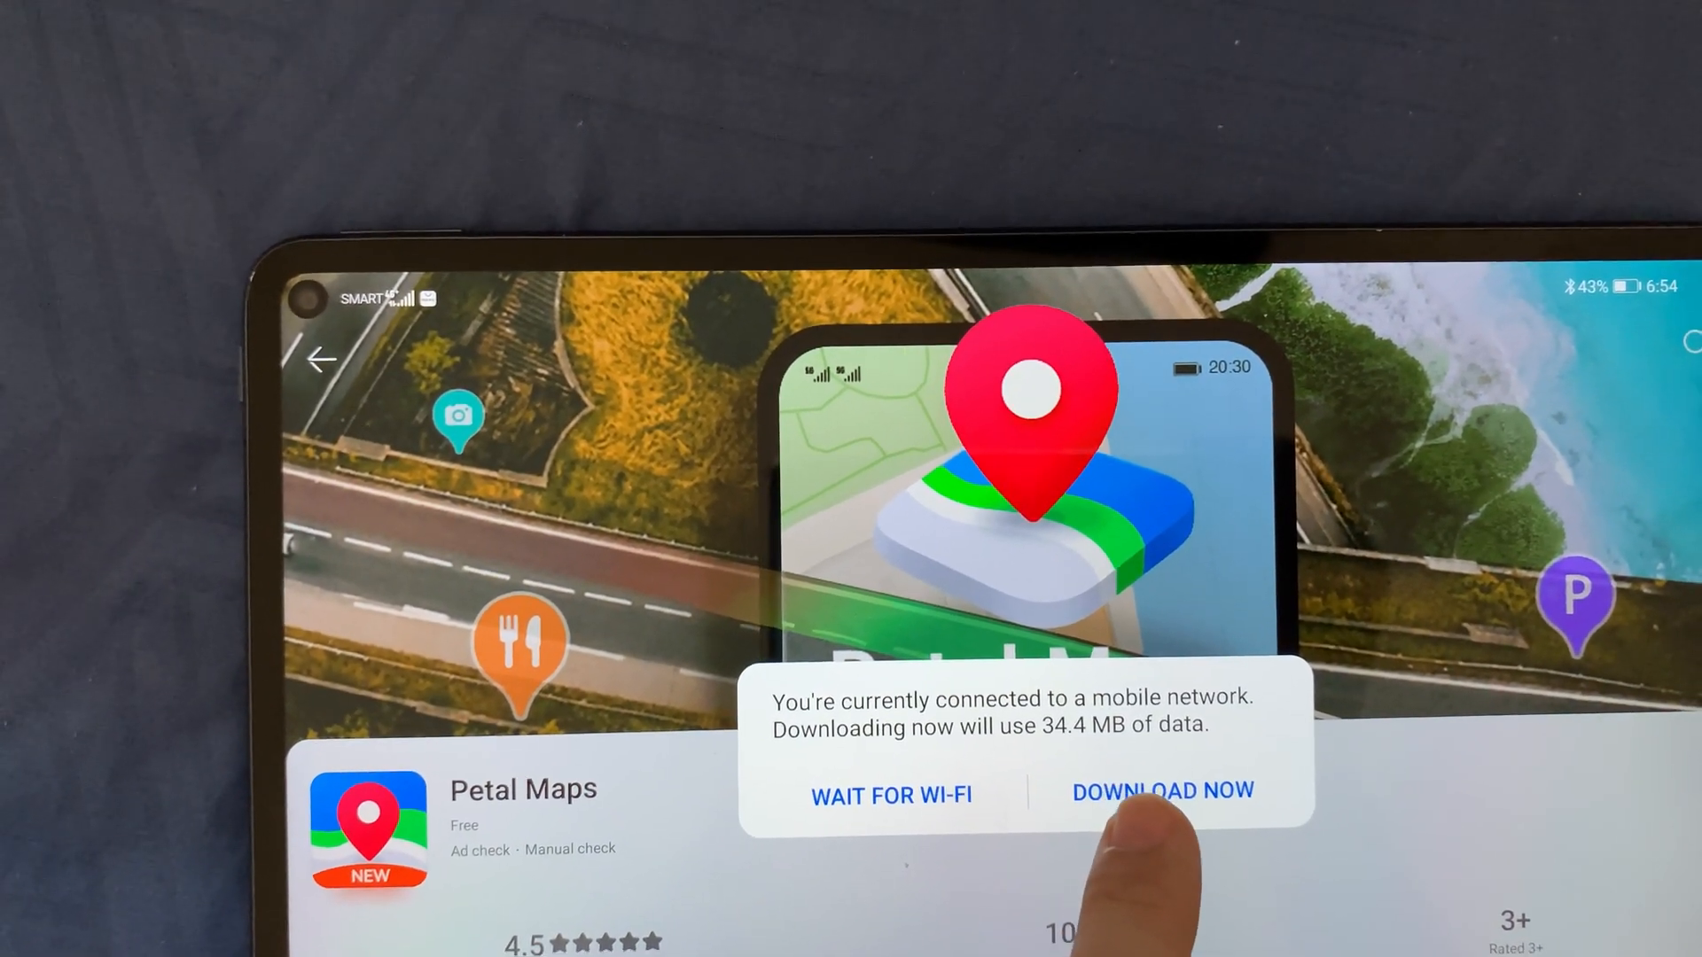
left_click(1163, 791)
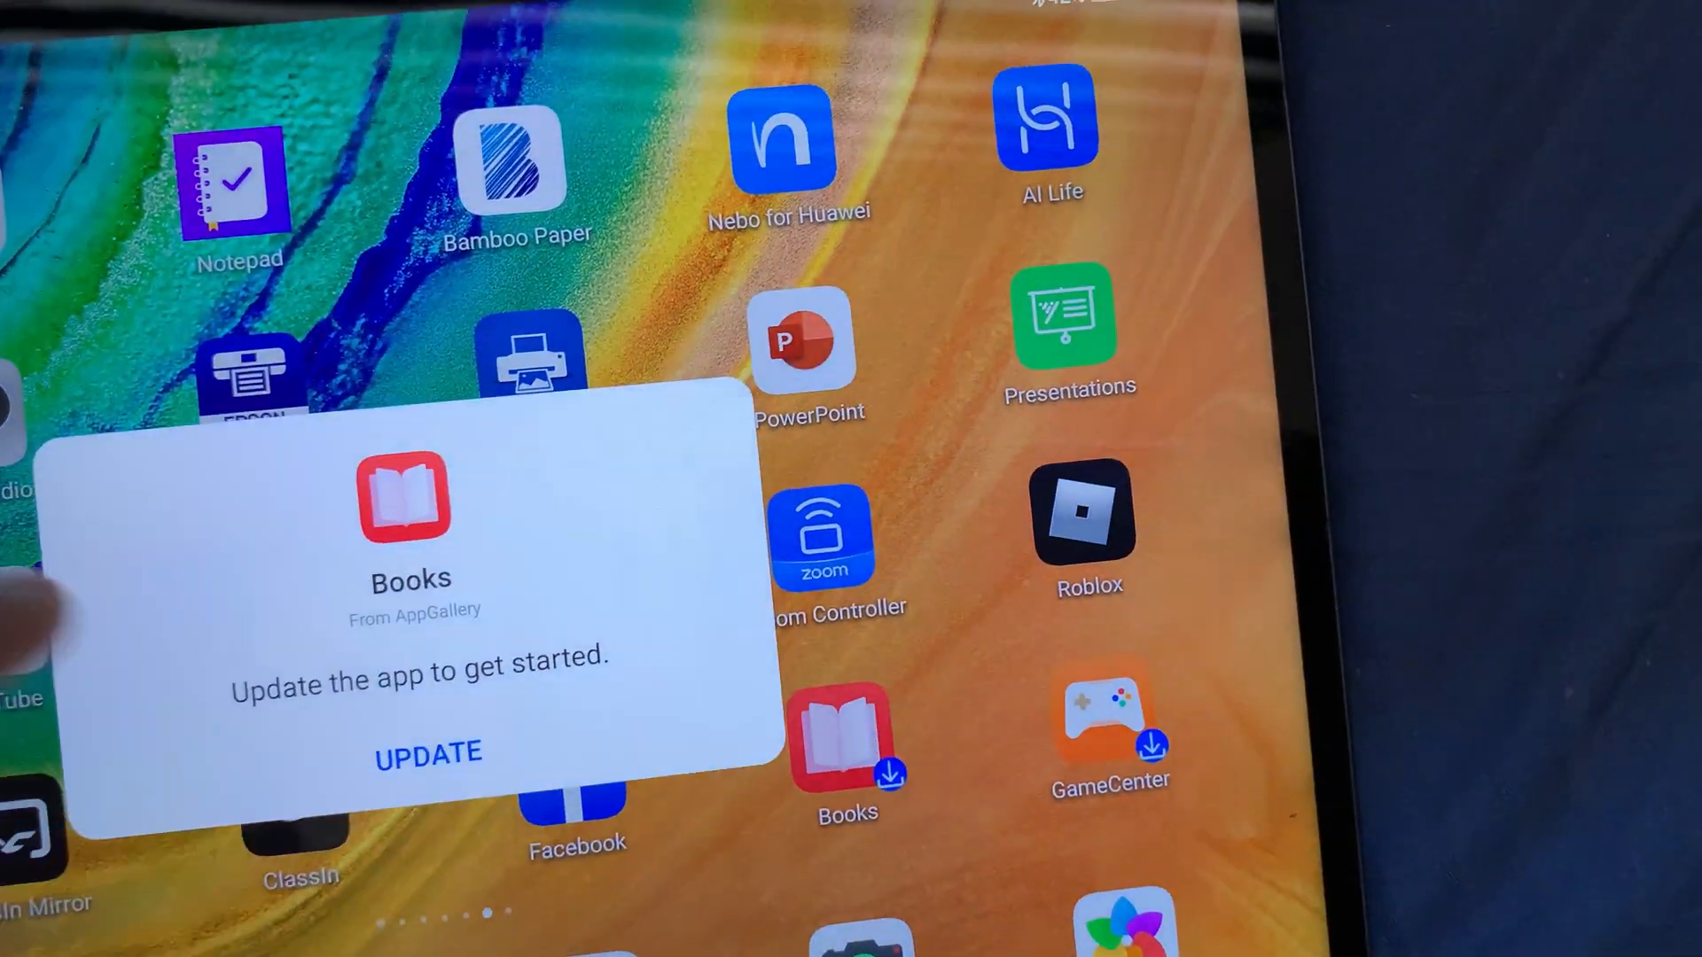
Accept the Books update and download HUAWEI Books over mobile data until it is ready to open
left_click(429, 756)
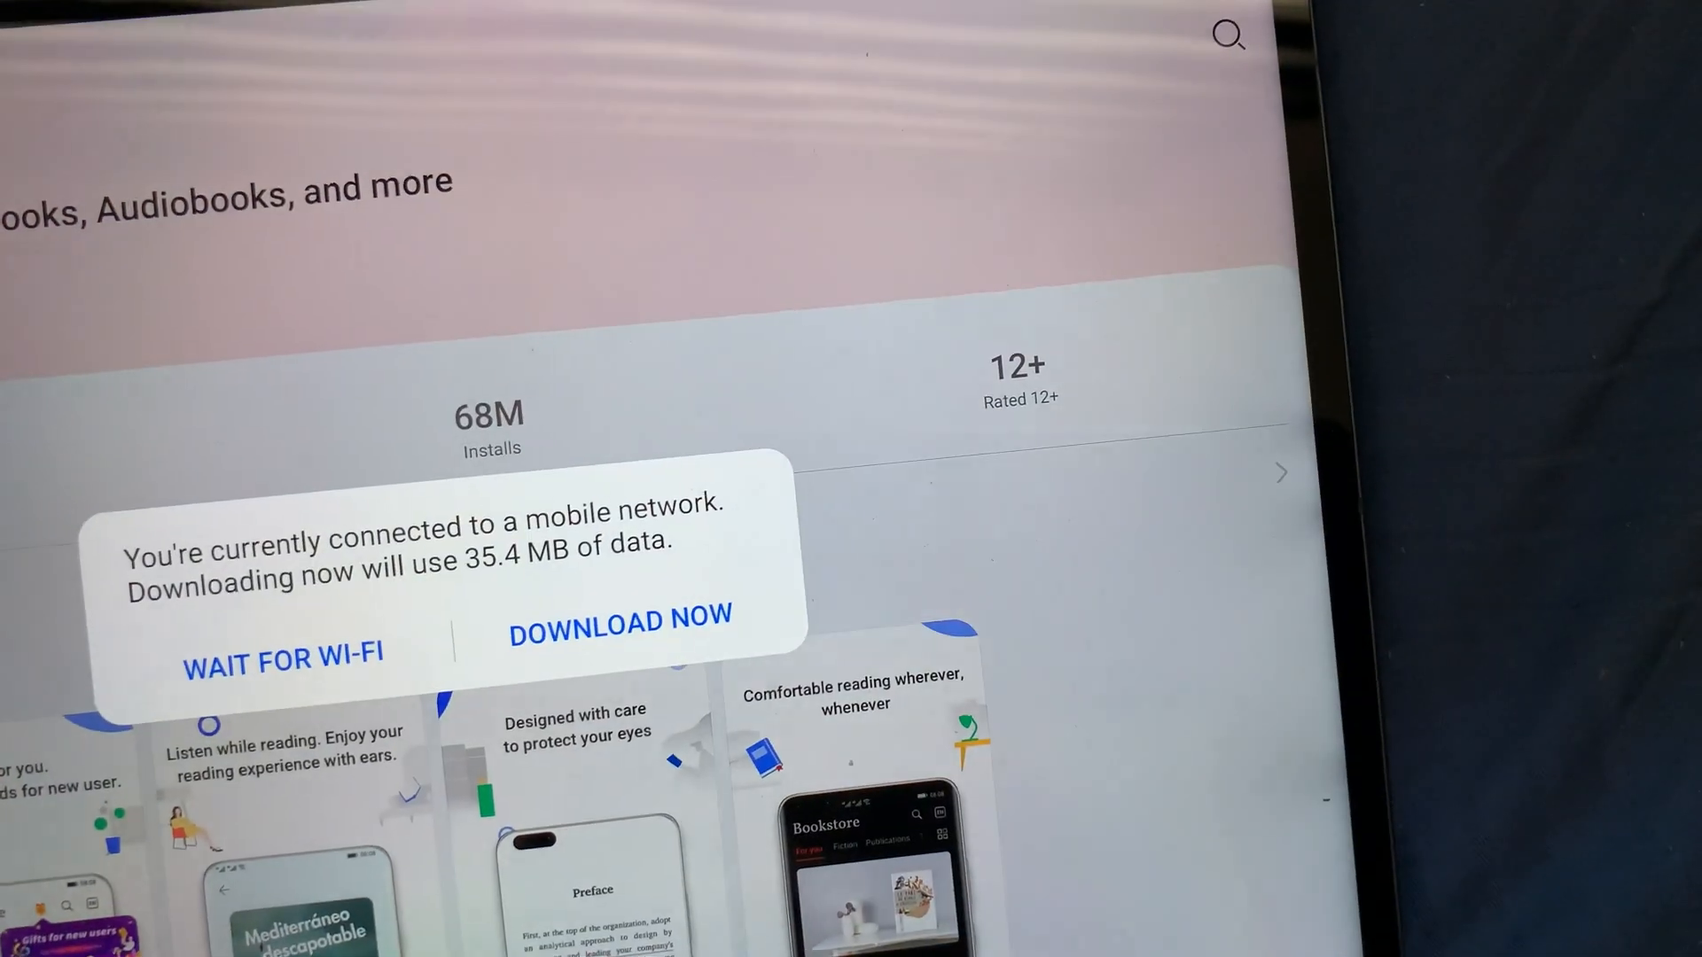
left_click(620, 625)
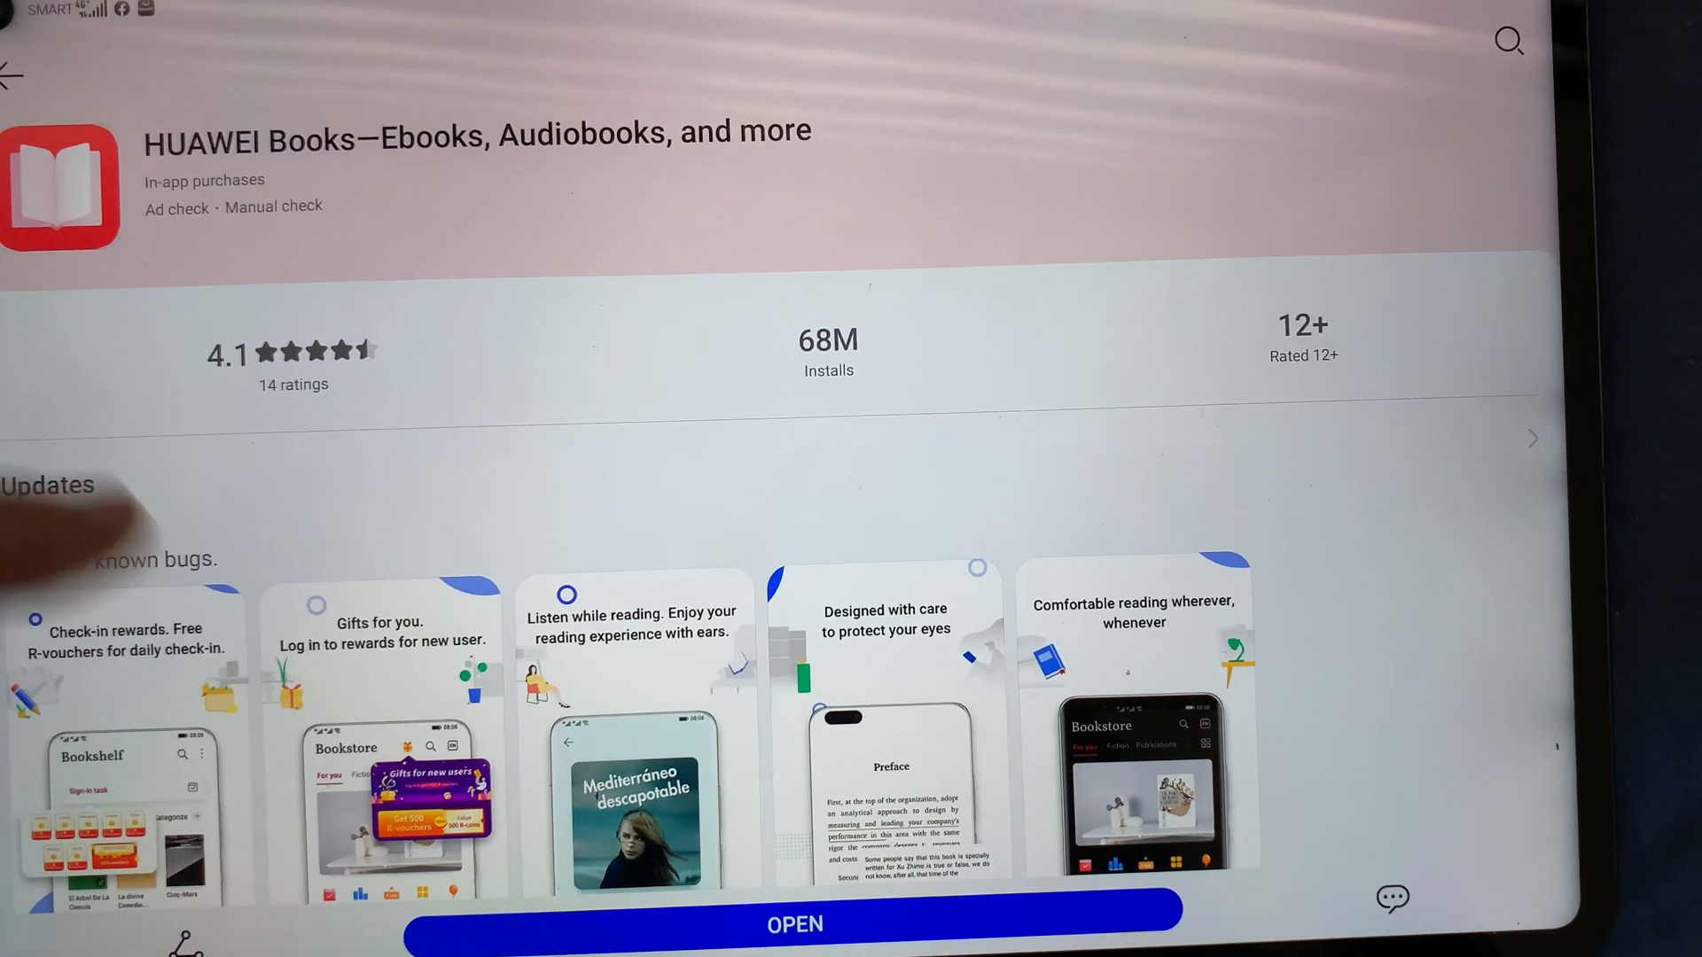
left_click(794, 924)
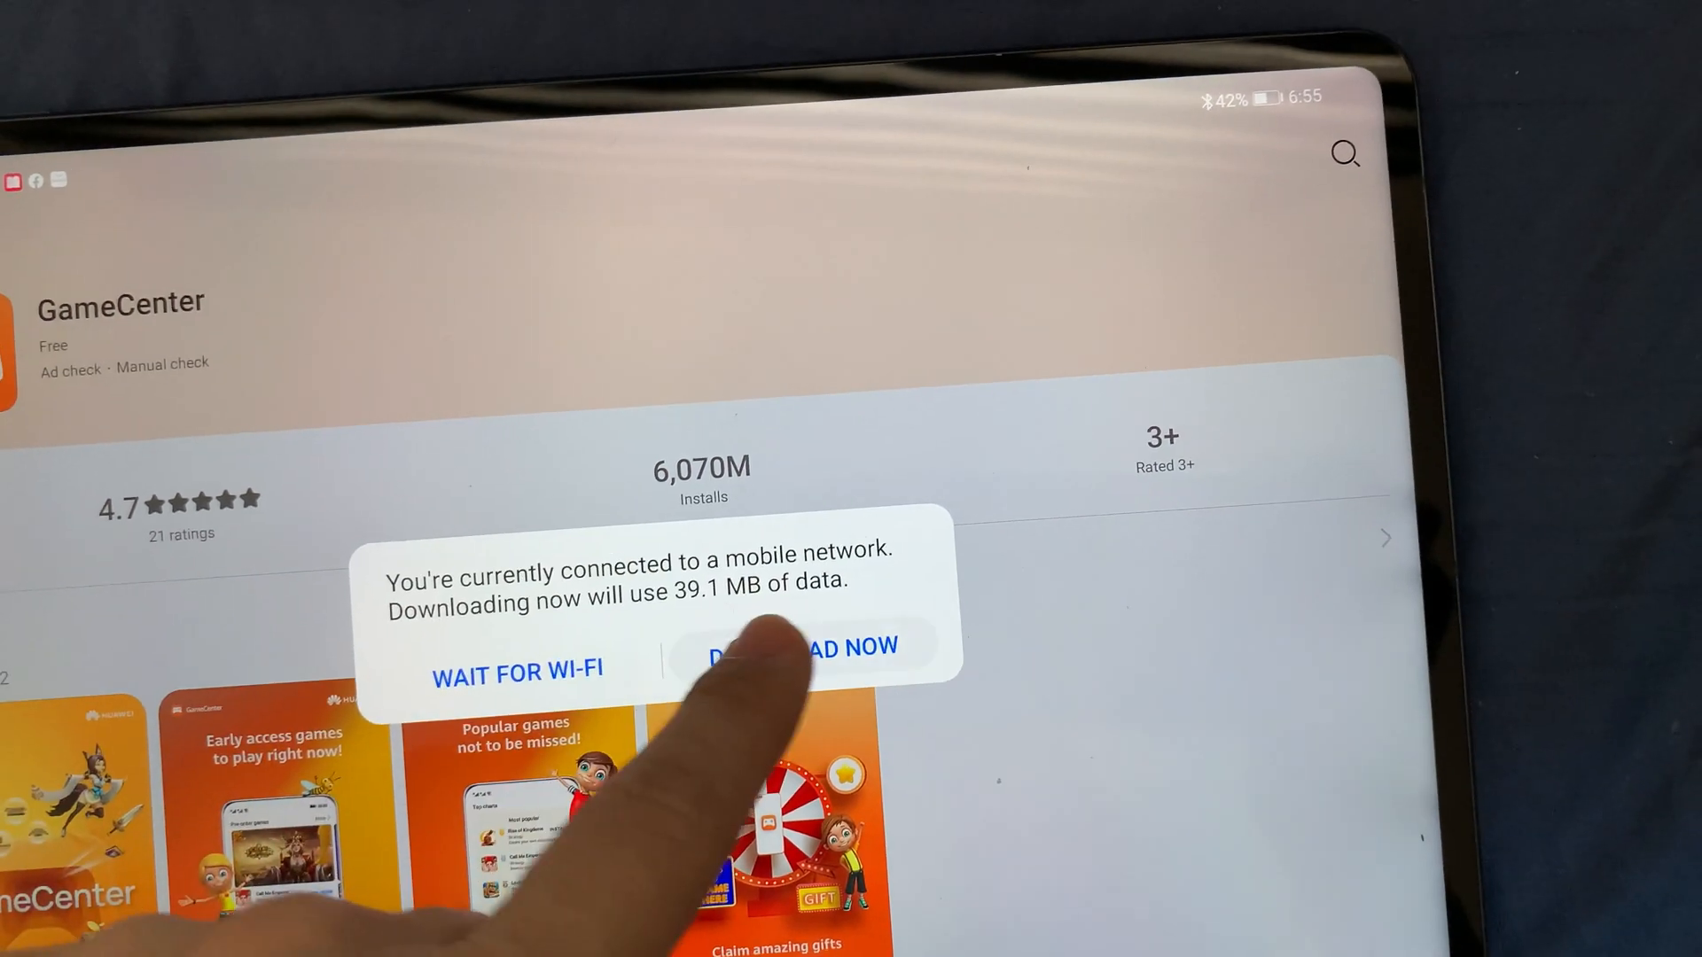
Start the 39.1 MB GameCenter download over mobile data and browse its screenshots and About section
left_click(797, 670)
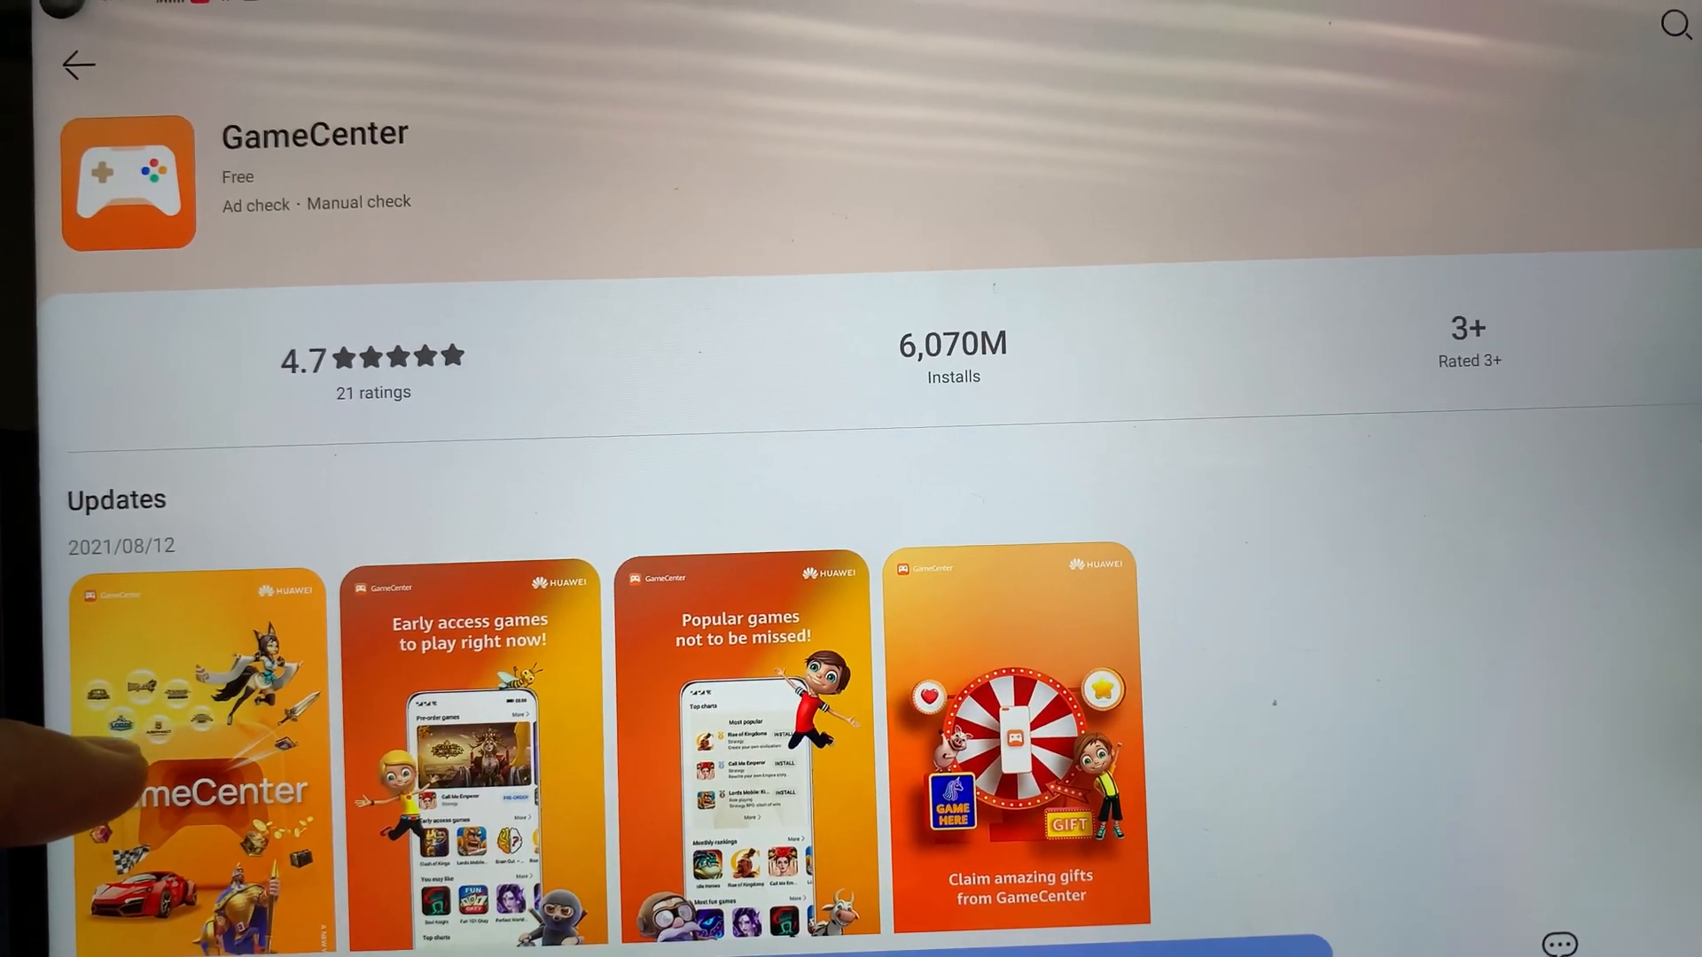
scroll("down", 3)
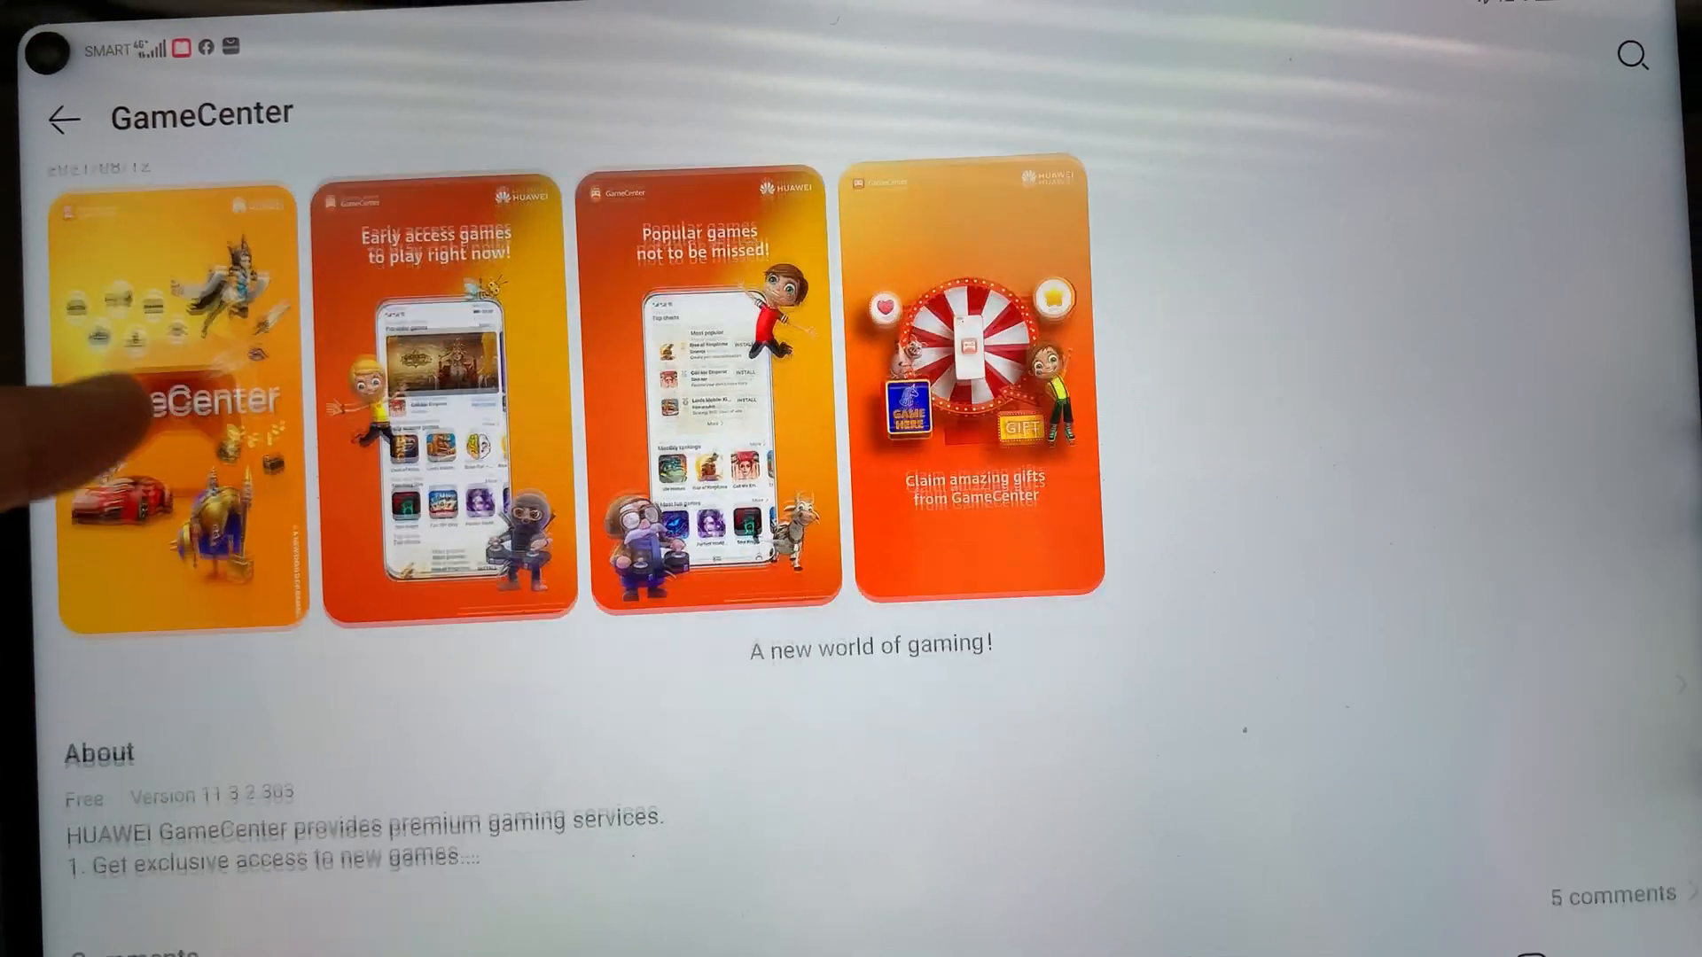
scroll("down", 3)
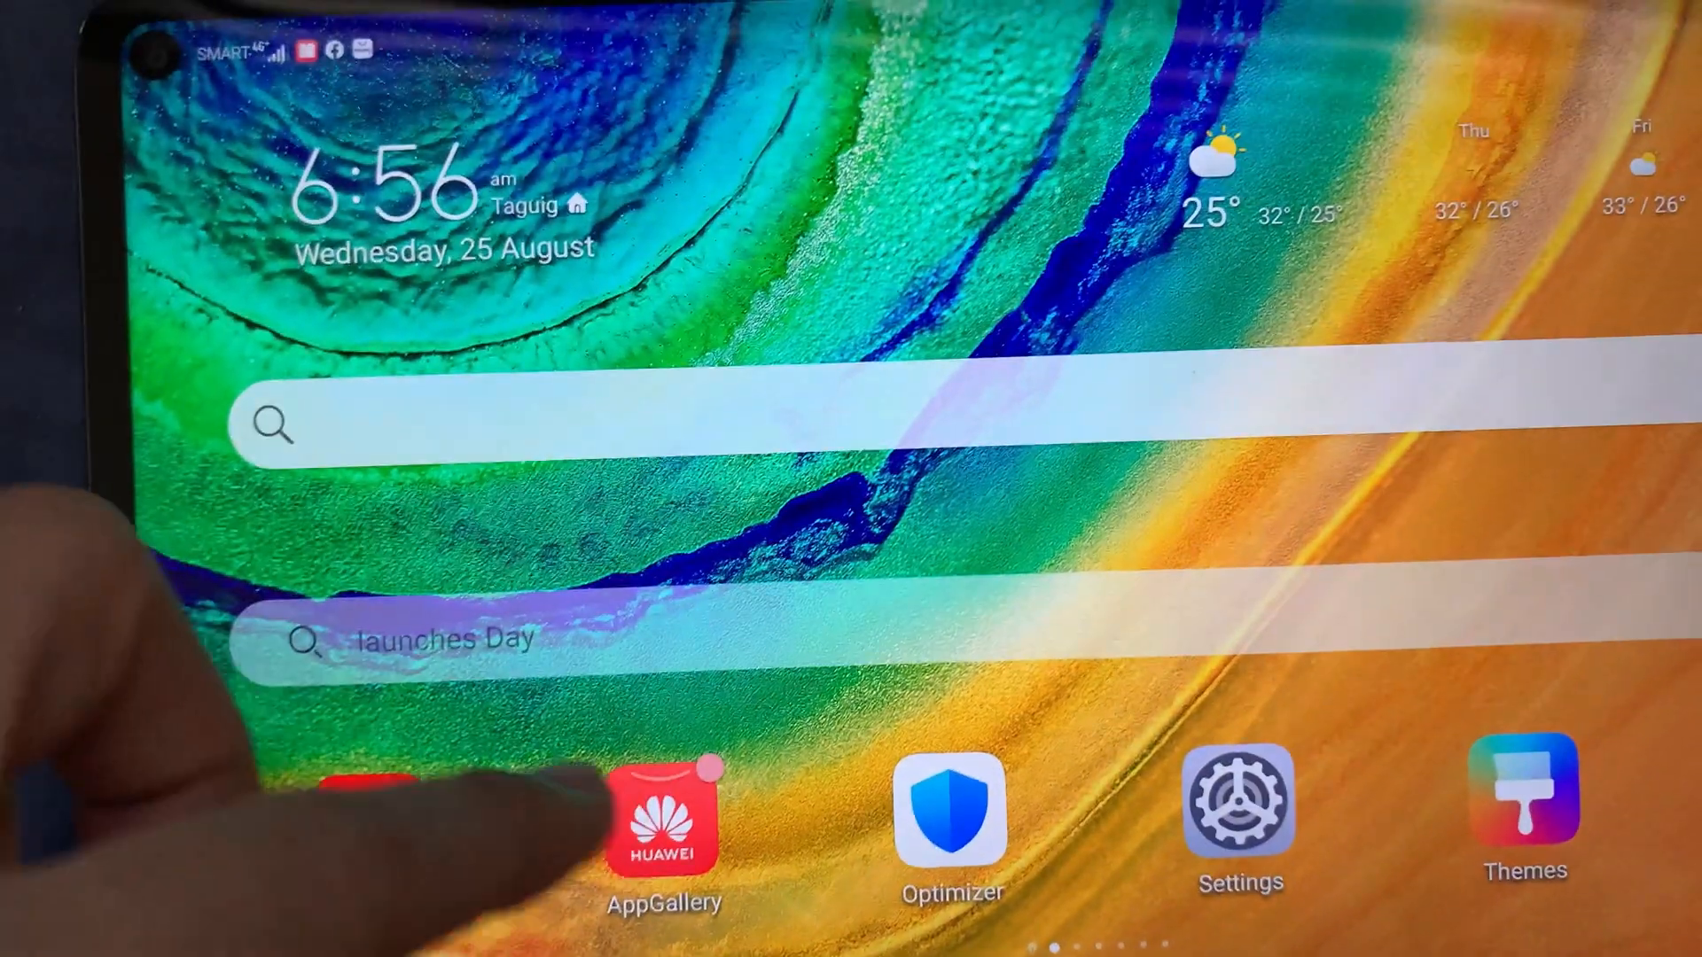
Launch AppGallery's Updates and scroll through the 28 recommended and 28 manual updates
left_click(665, 826)
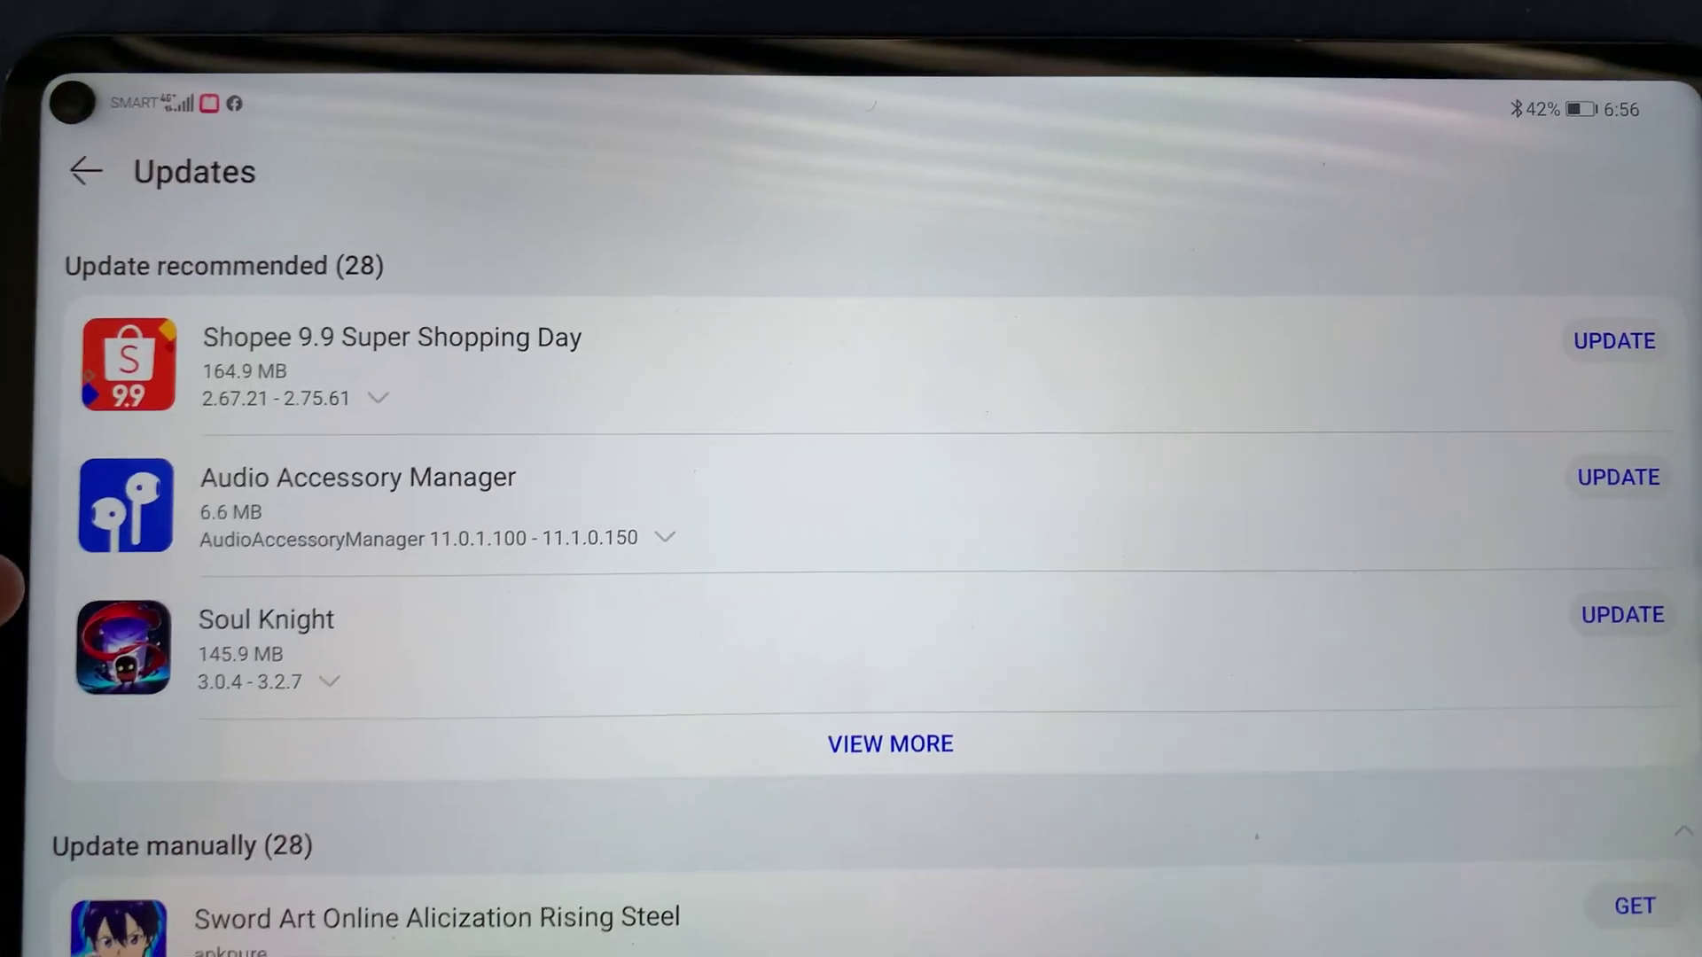
scroll("down", 3)
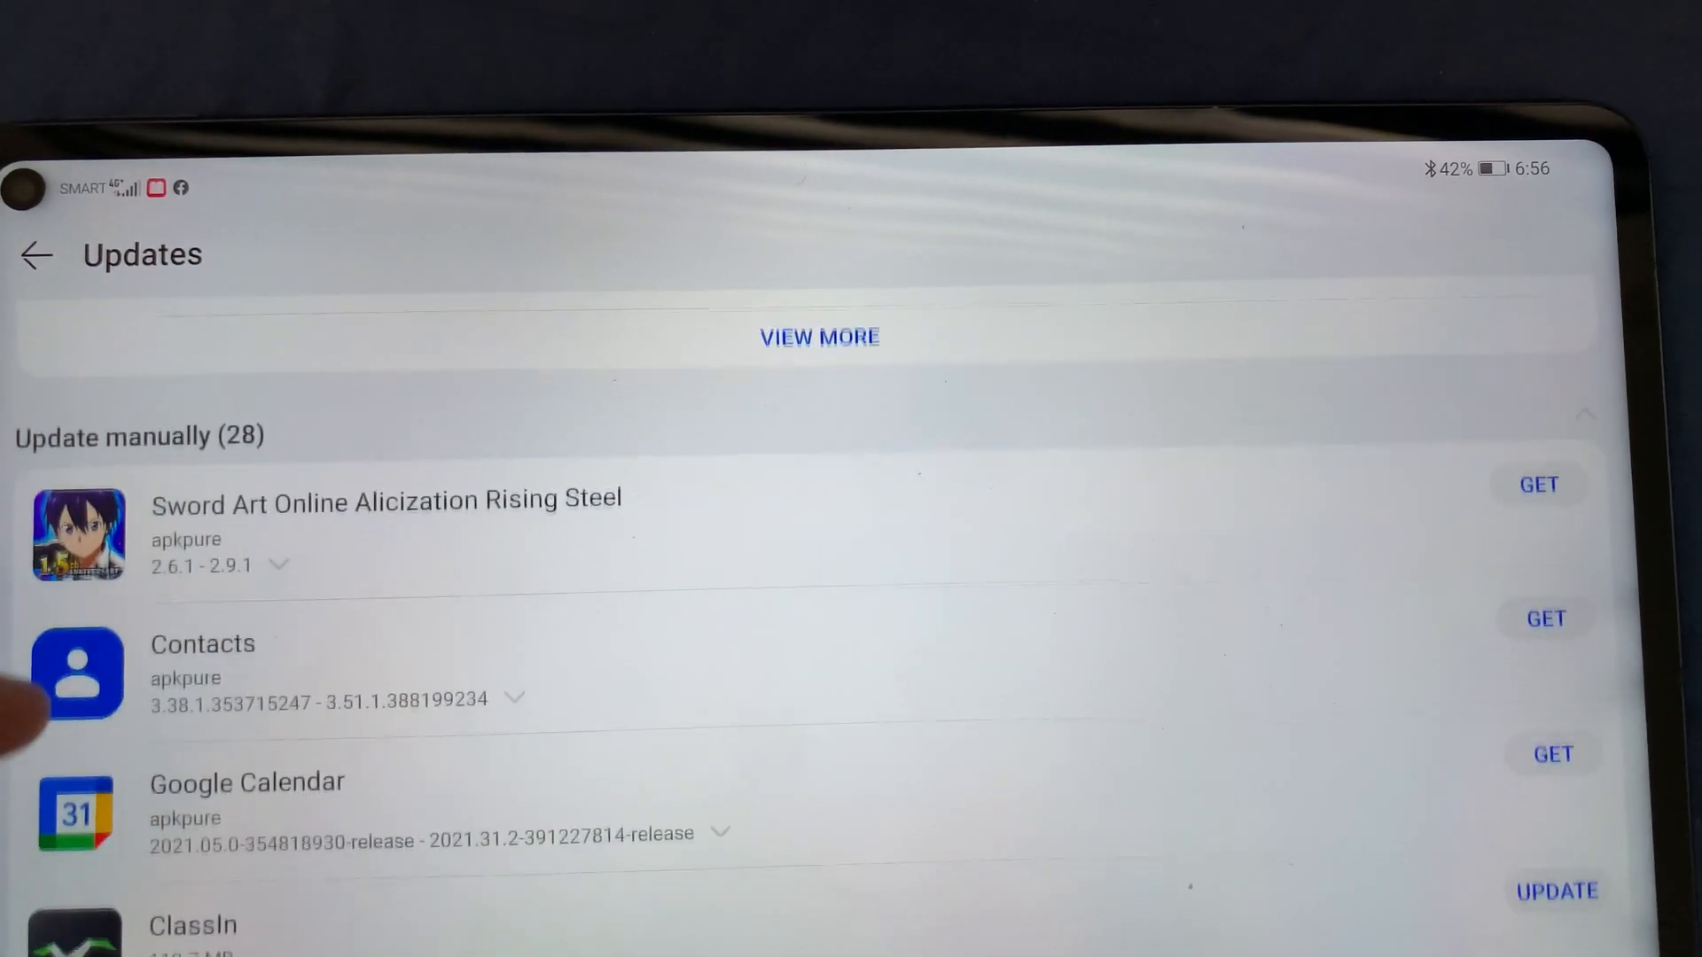
scroll("down", 3)
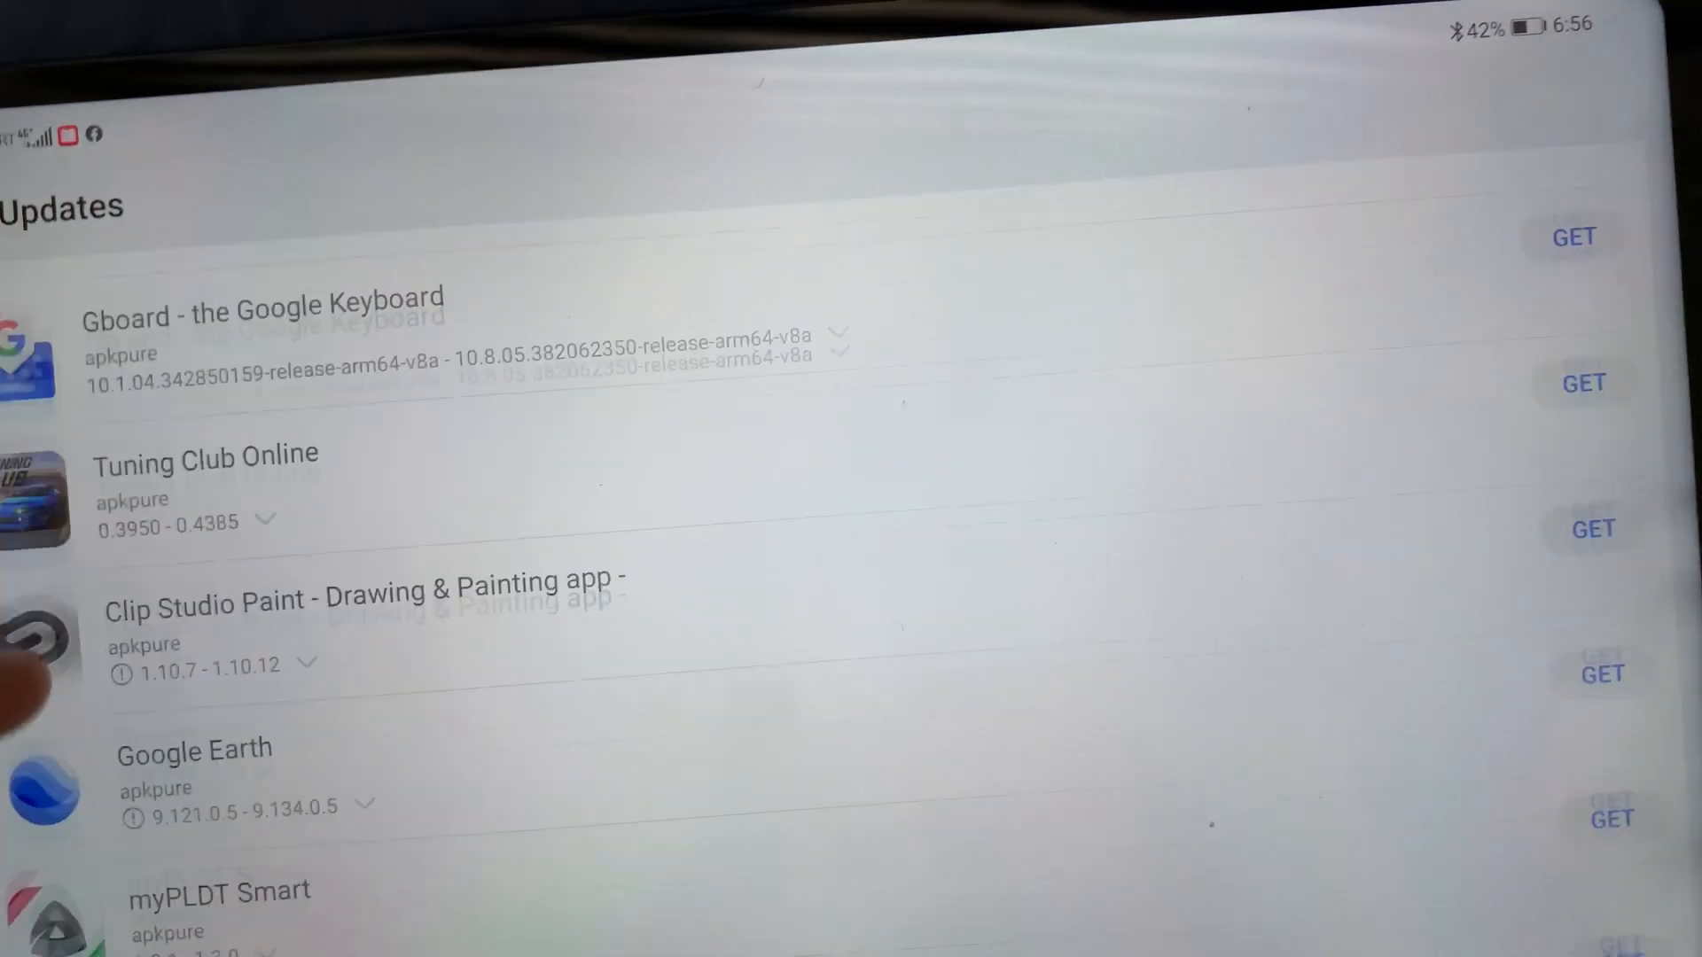
scroll("down", 3)
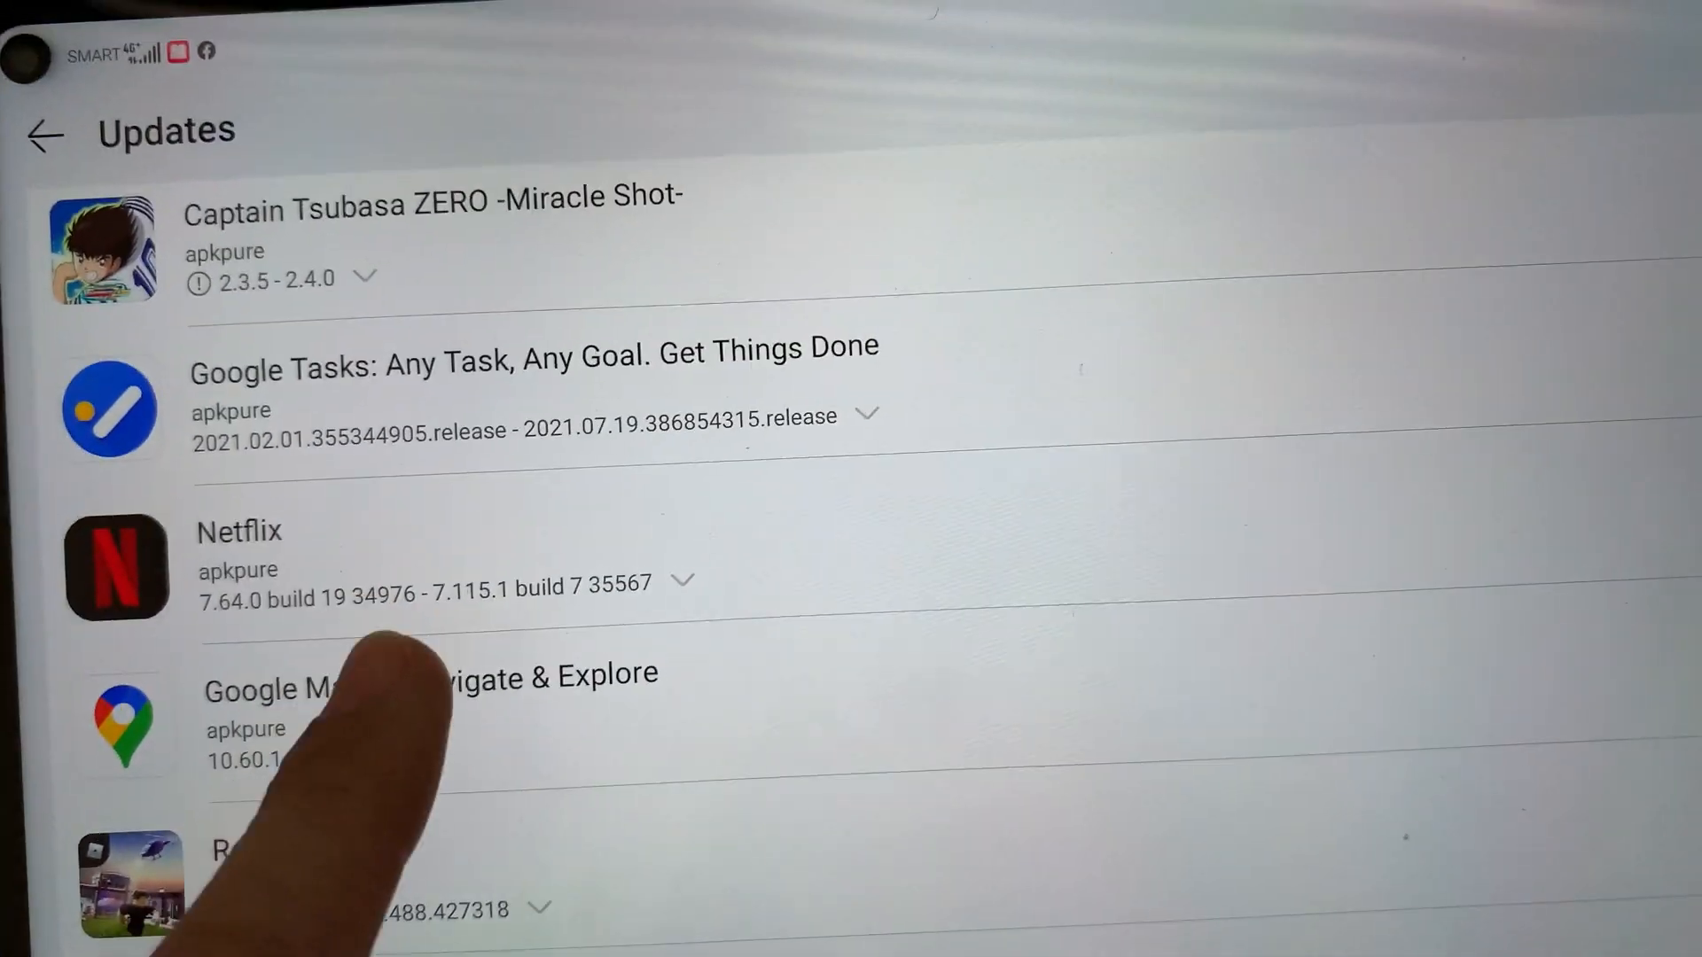
scroll("down", 3)
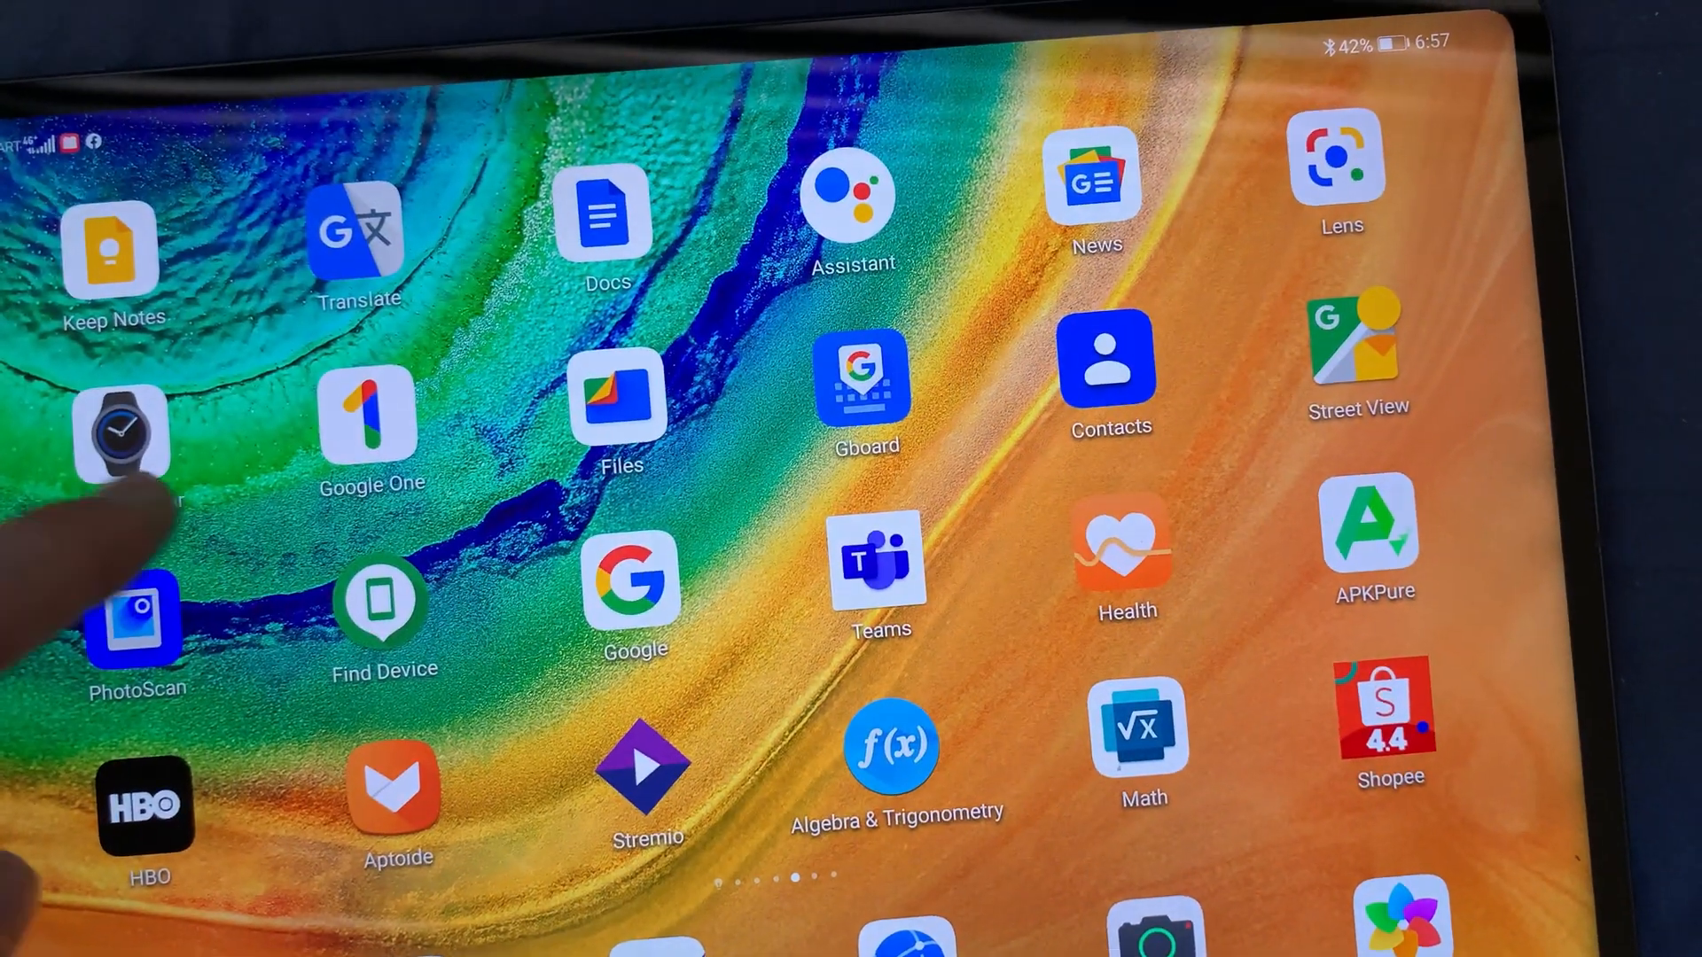
Swipe to the home screen page showing Books, GameCenter and ClassIn installed
scroll("left", 3)
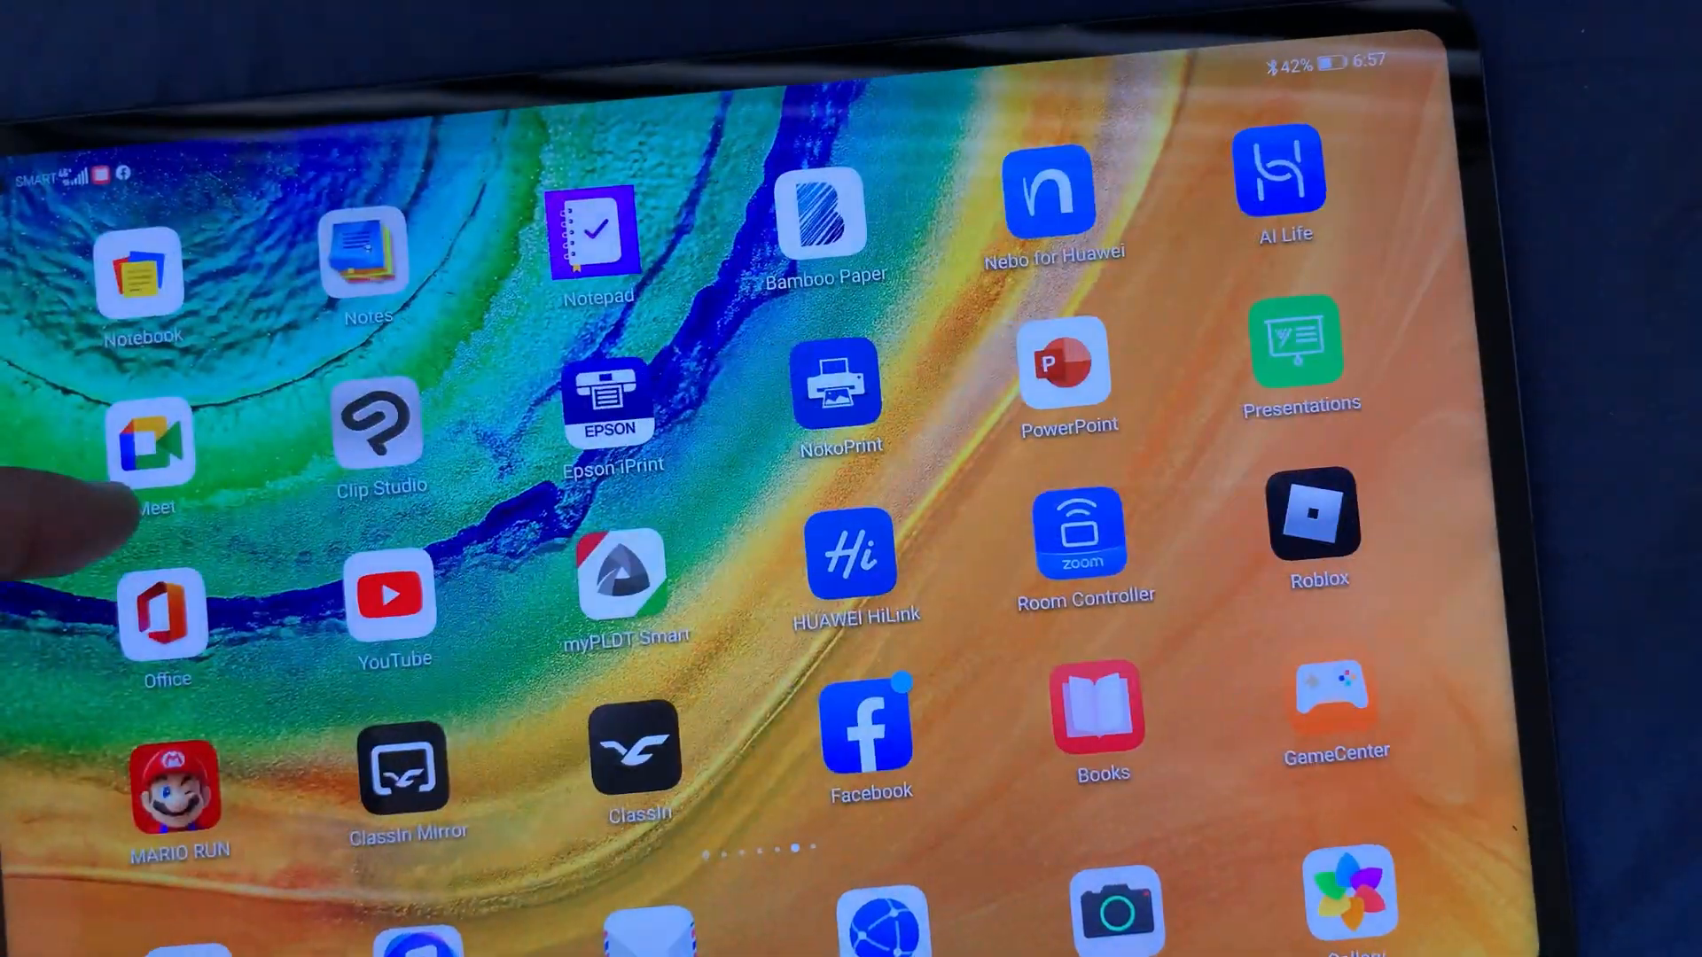